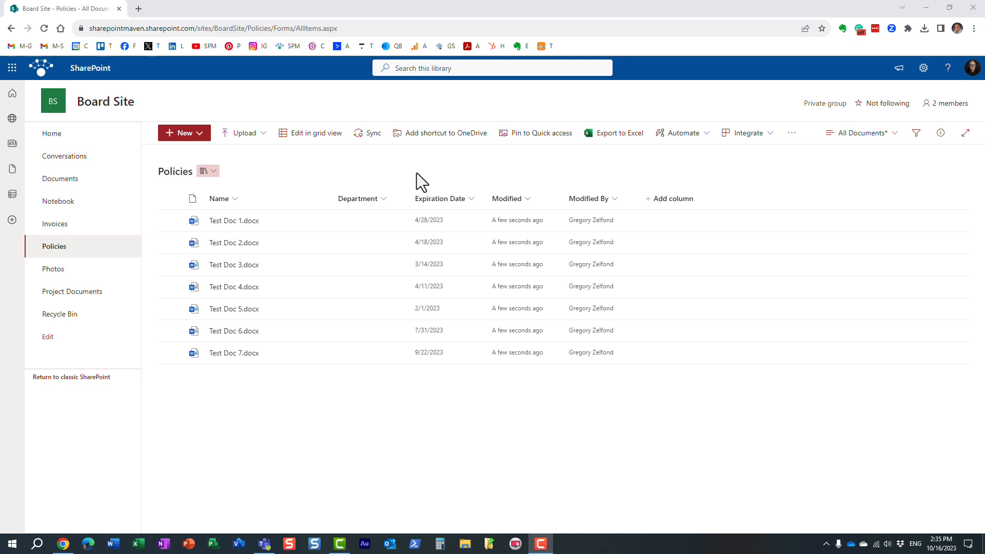
mouse_move(382, 179)
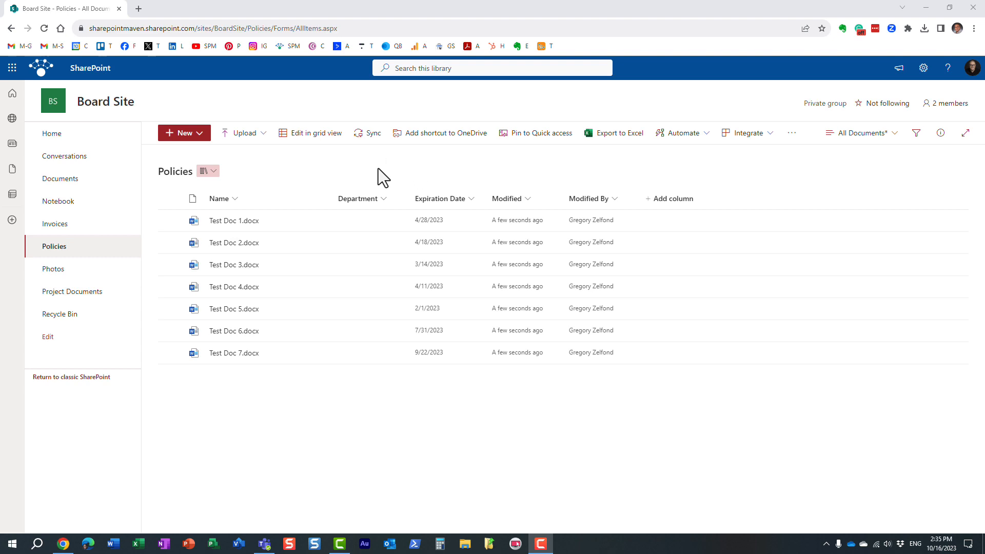
mouse_move(343, 218)
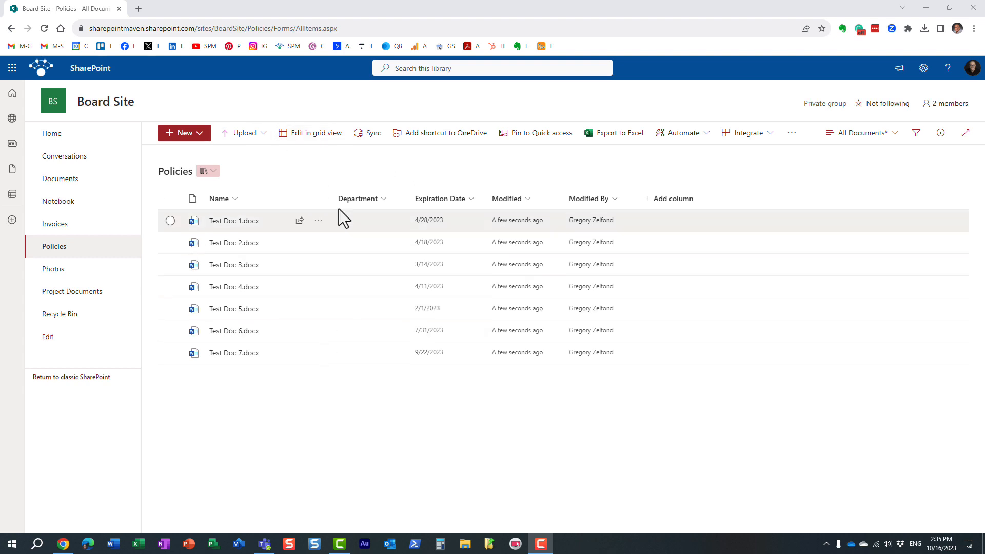
mouse_move(269, 320)
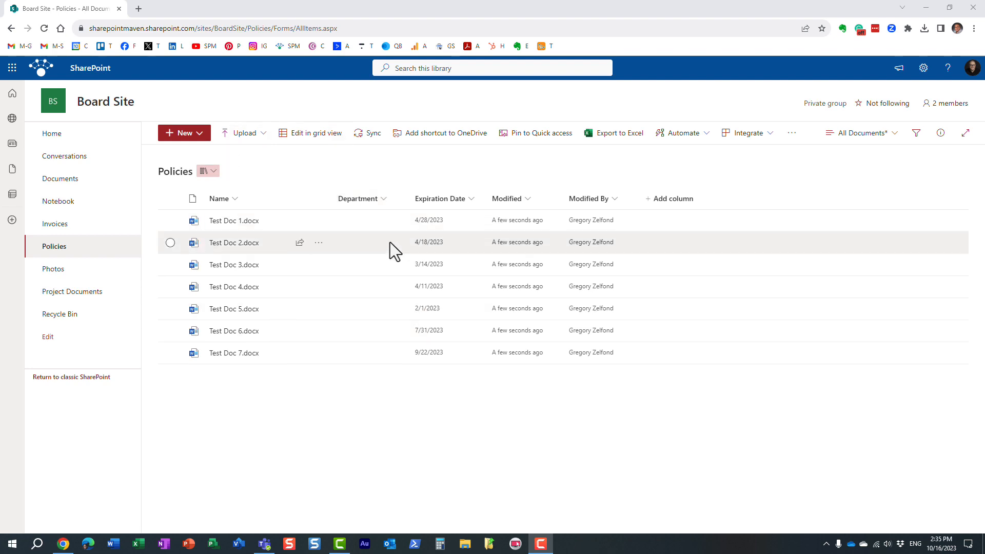
mouse_move(471, 372)
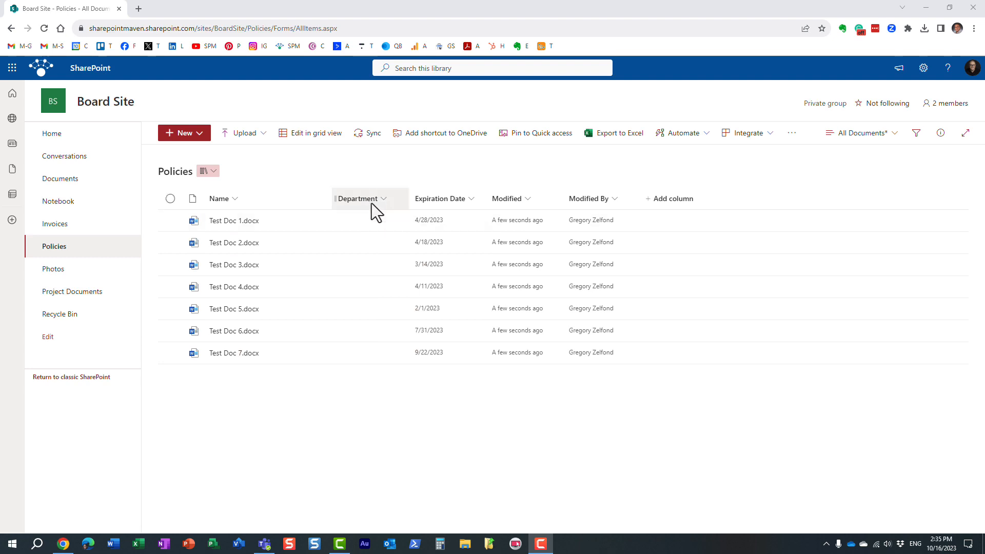
mouse_move(375, 204)
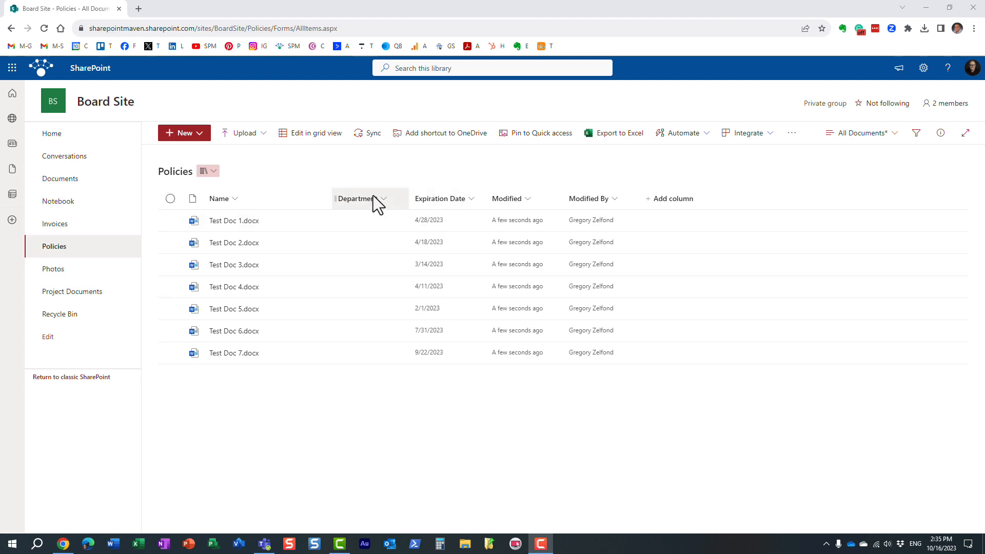
Inspect the Department column's settings and close them unchanged.
click(362, 199)
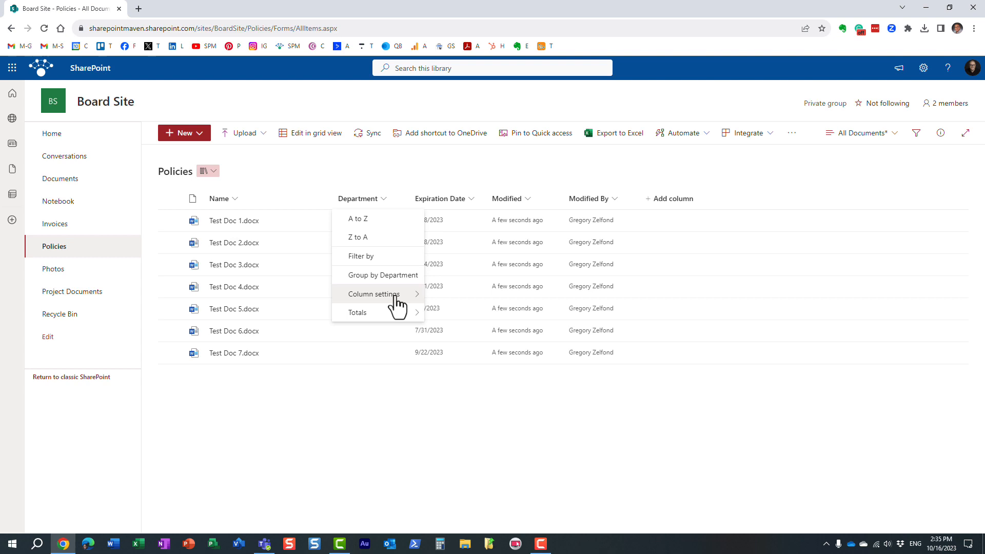
click(374, 294)
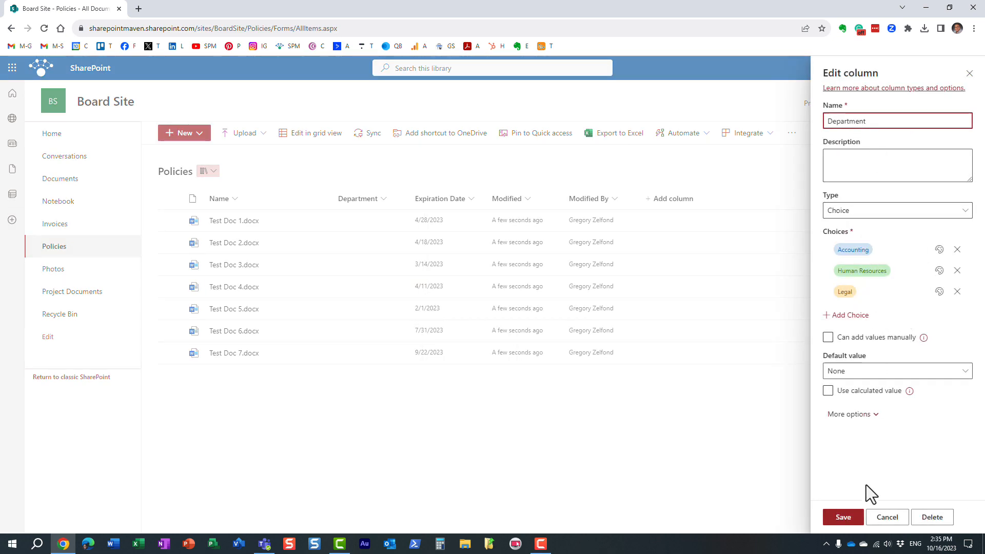
click(887, 517)
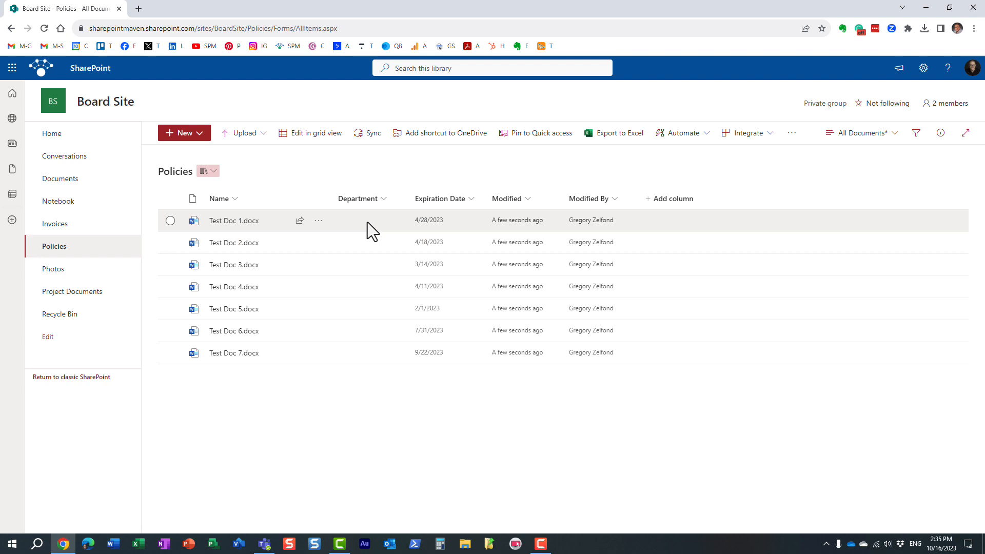
mouse_move(218, 237)
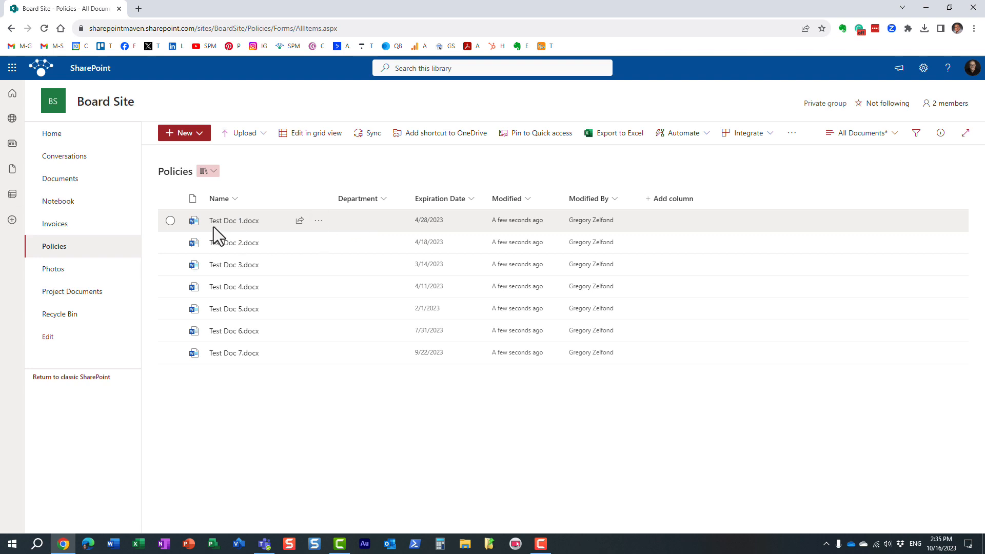
Select Test Doc 1.docx and Test Doc 2.docx and open their properties pane for bulk editing.
click(170, 221)
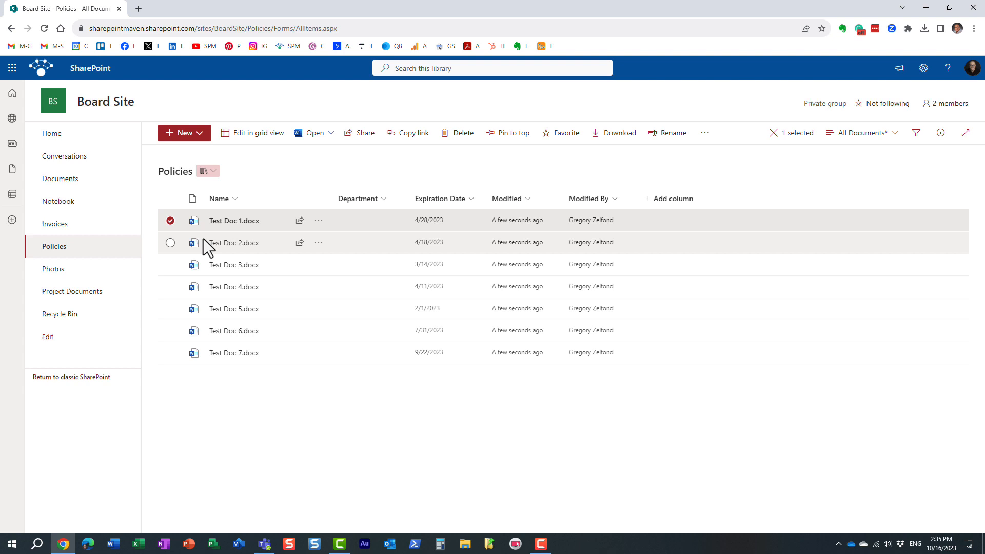
click(170, 241)
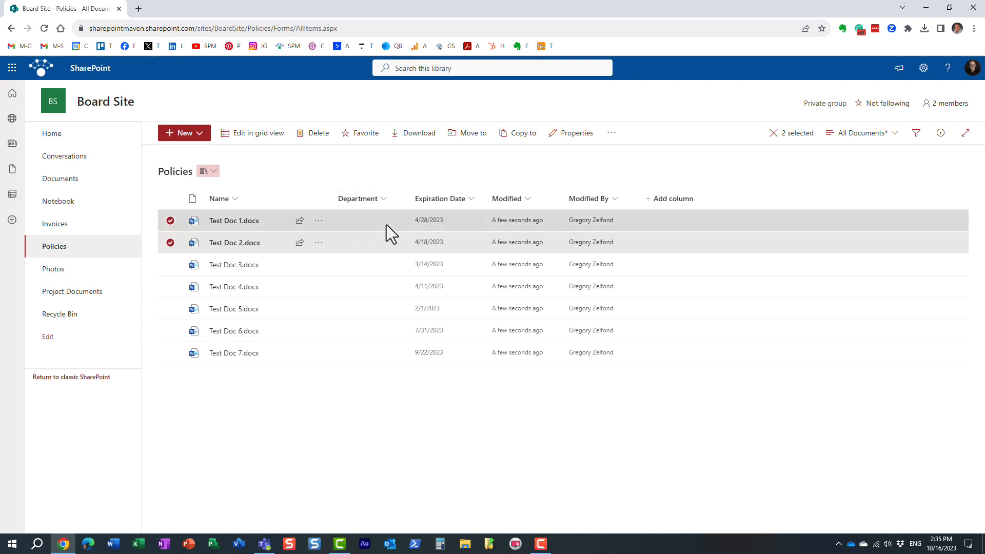
click(941, 132)
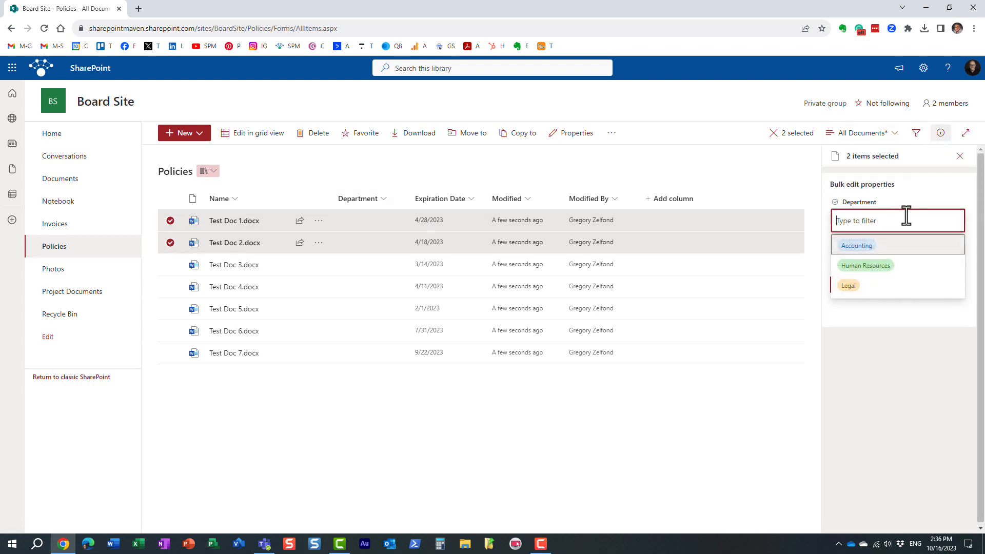
Set Department to Accounting and Expiration Date to October 16, 2023, then save.
click(856, 245)
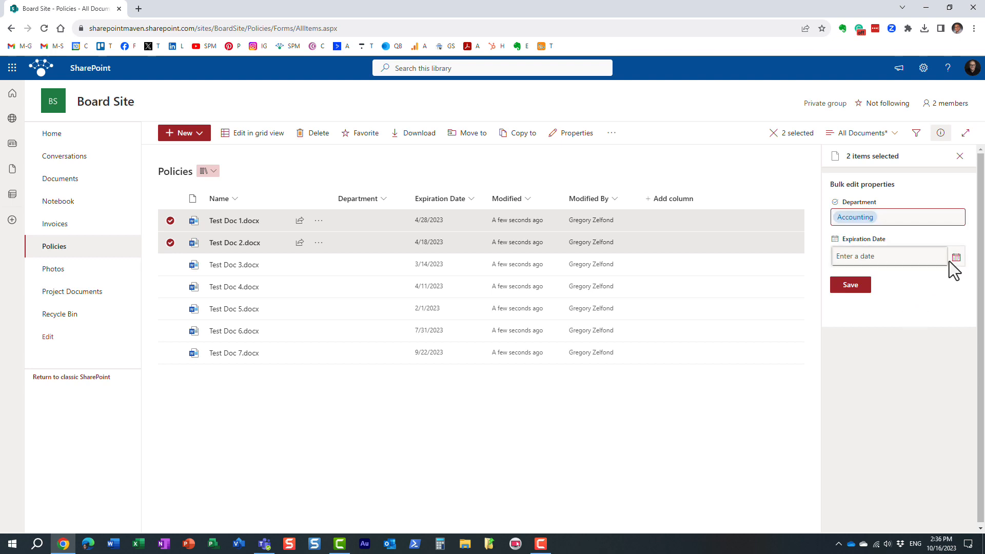
click(969, 255)
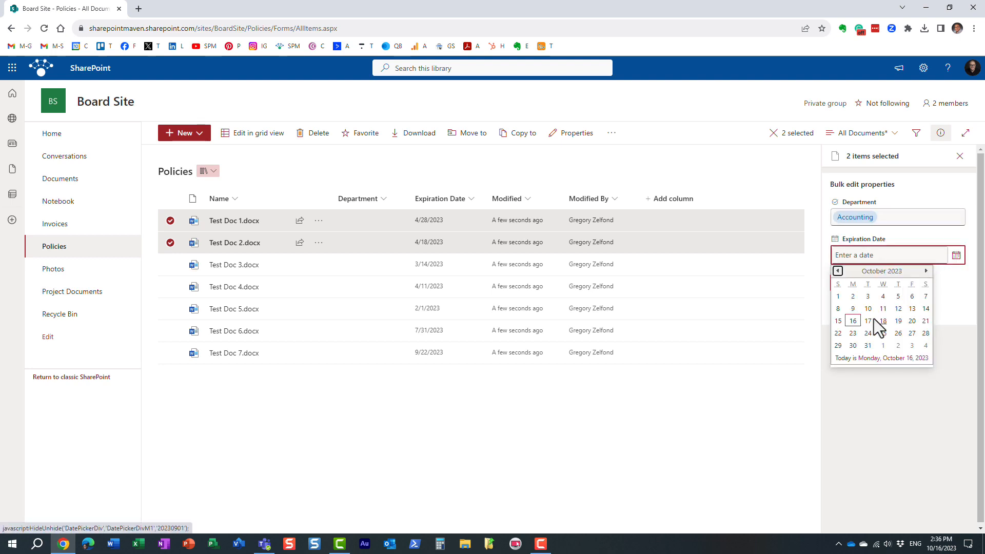
click(837, 320)
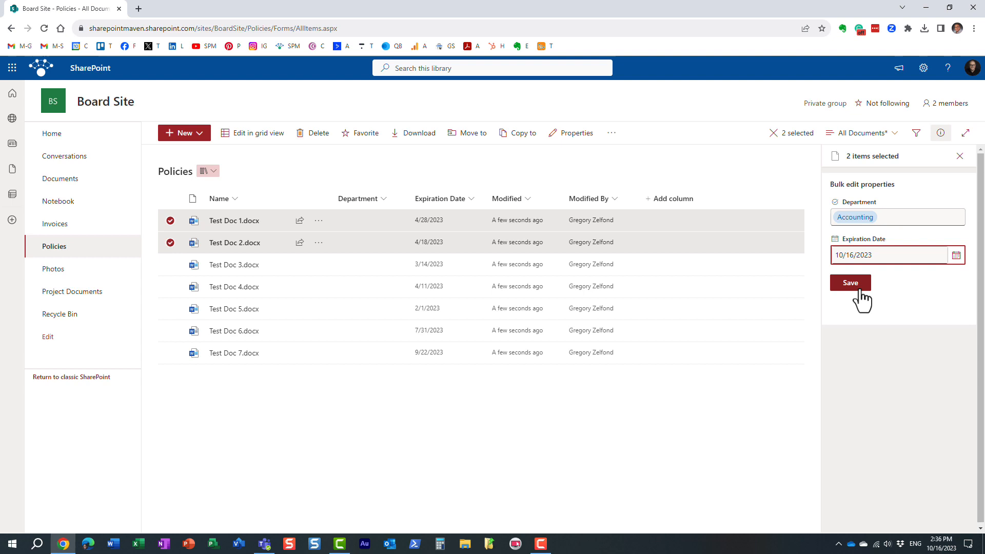
click(850, 283)
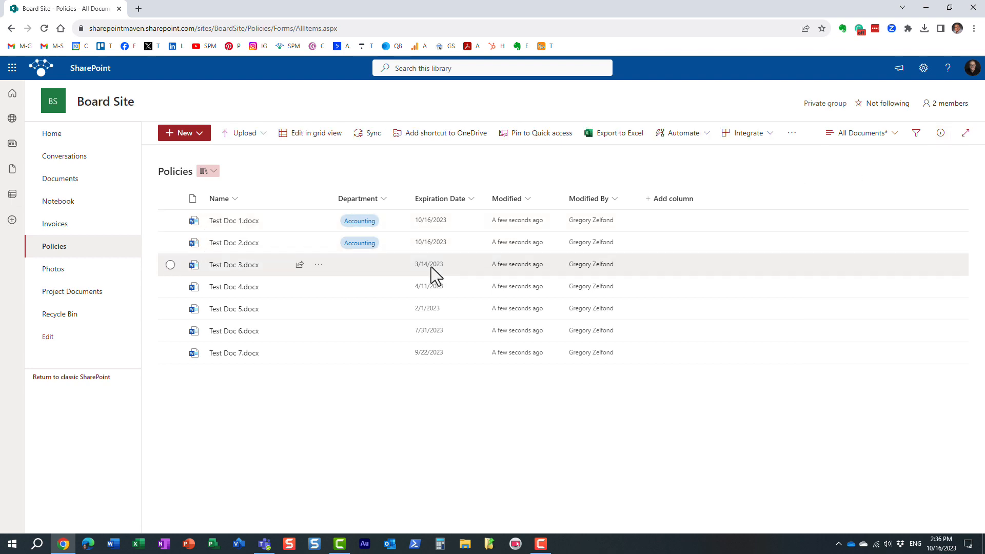
Switch the Policies library to grid view and open Test Doc 3's Department choices.
click(170, 220)
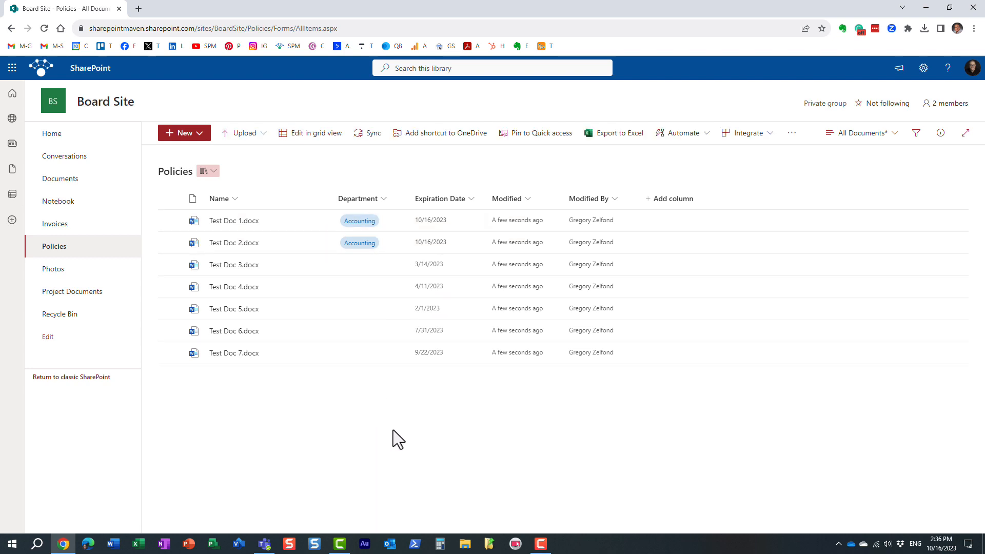
click(316, 132)
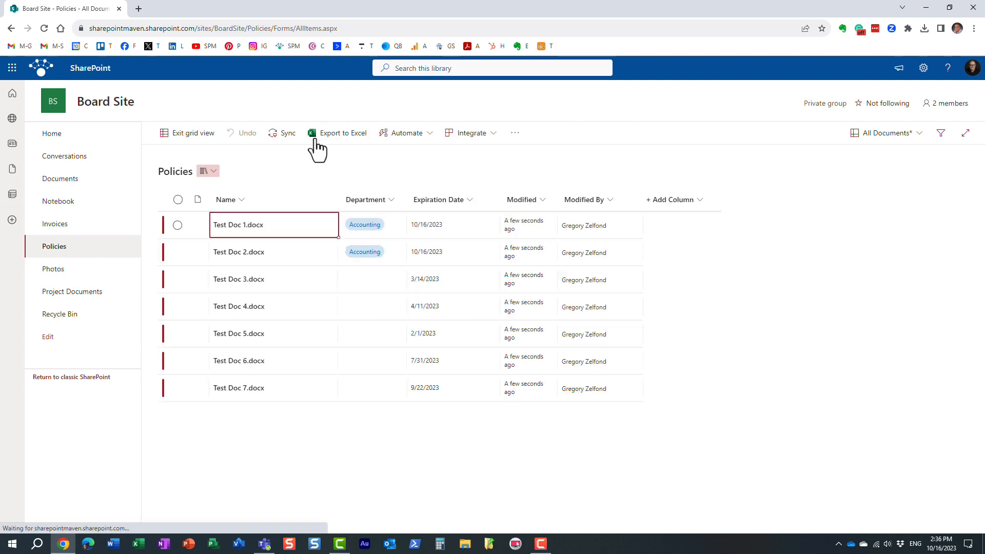
click(373, 279)
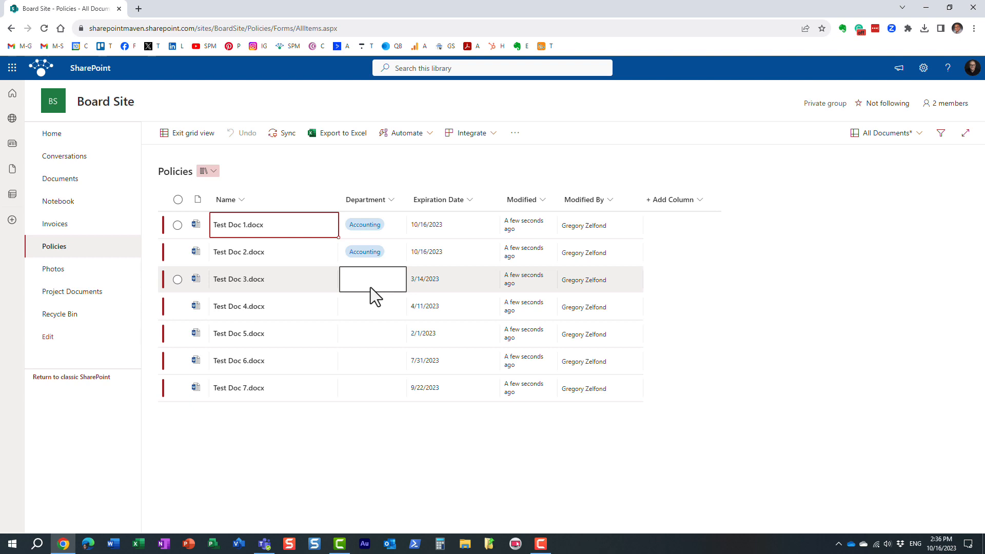
click(372, 279)
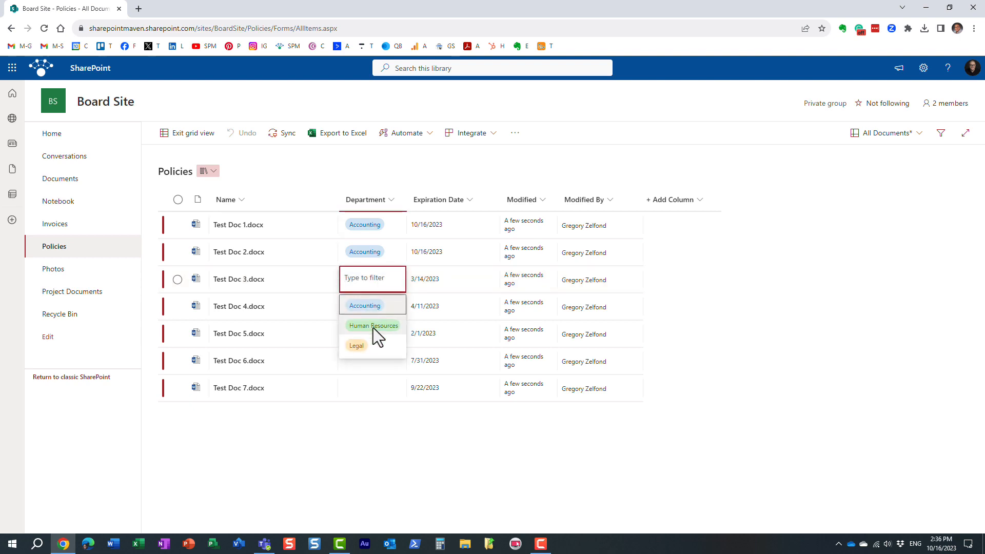
Choose Human Resources for Test Doc 3, Legal for Test Doc 4, and fill Legal to Doc 7.
click(373, 325)
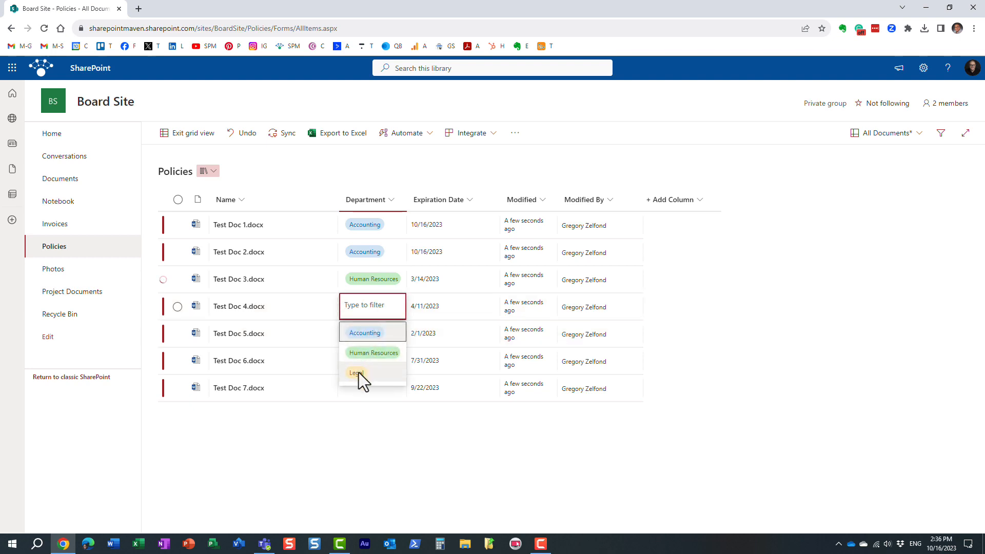
click(356, 373)
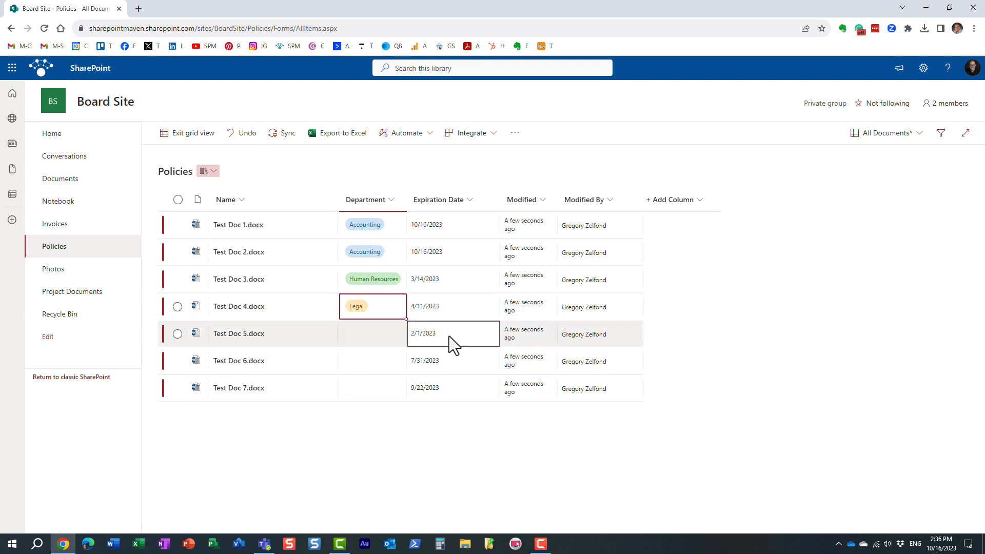
click(372, 334)
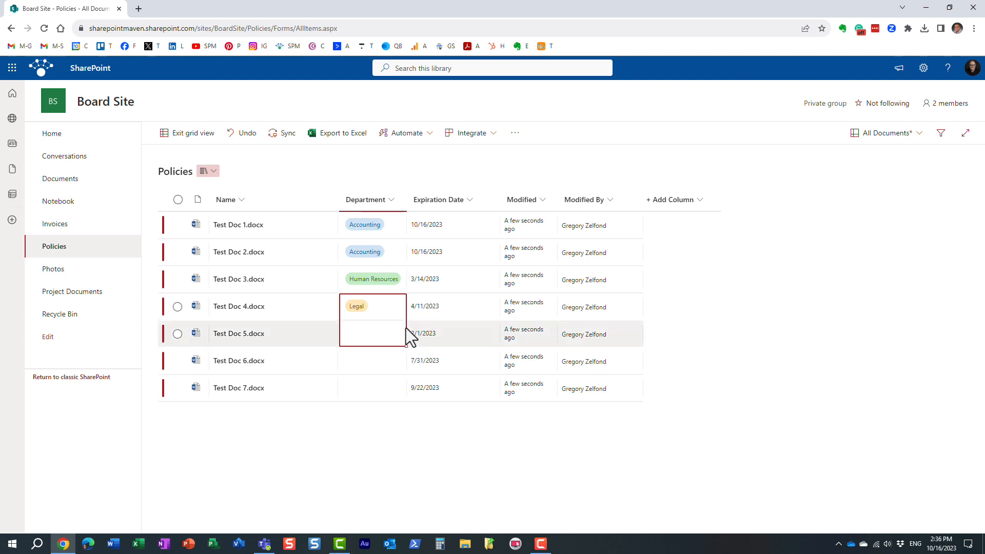
drag(373, 317, 372, 396)
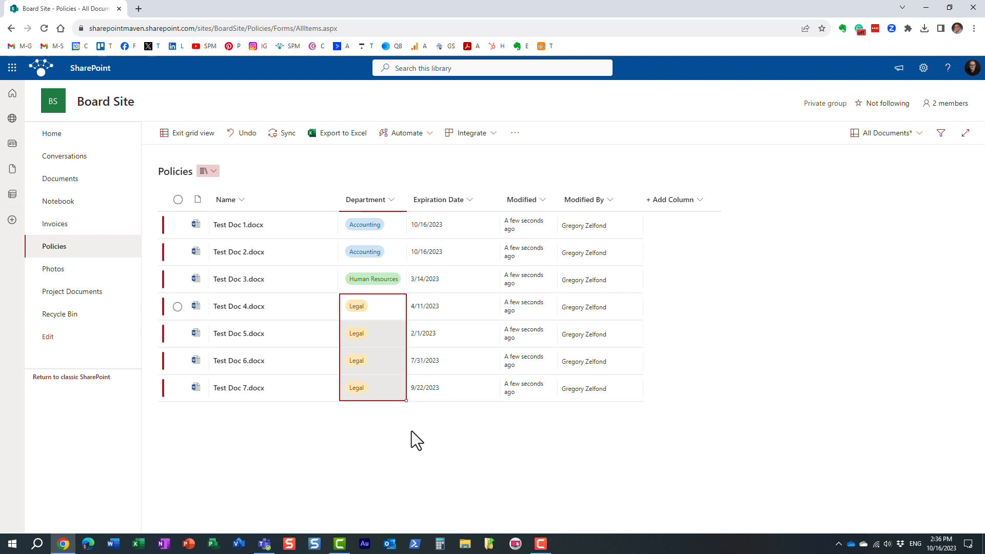
mouse_move(399, 449)
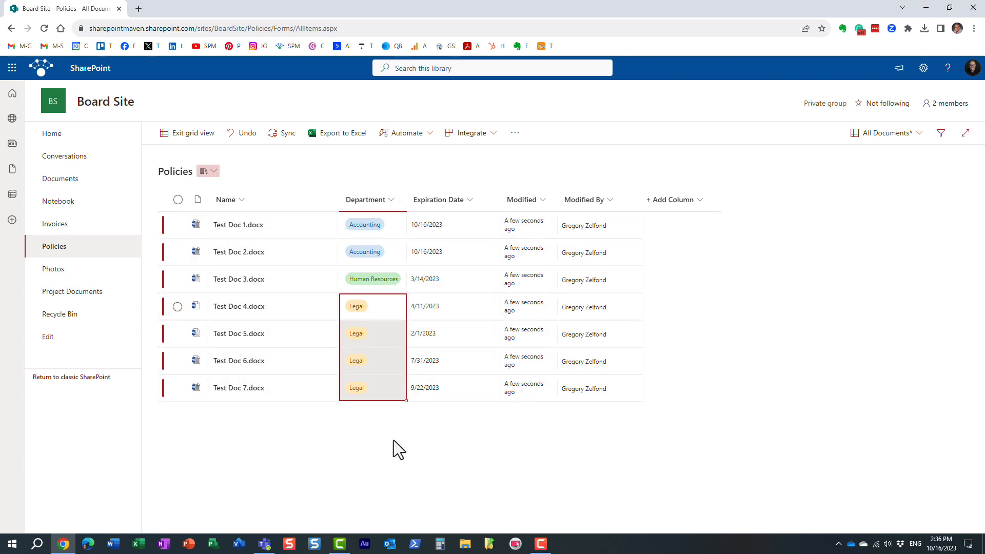
Set Test Doc 3's expiration to 3/15/2023, fill it down to Doc 7, and exit grid view.
click(453, 280)
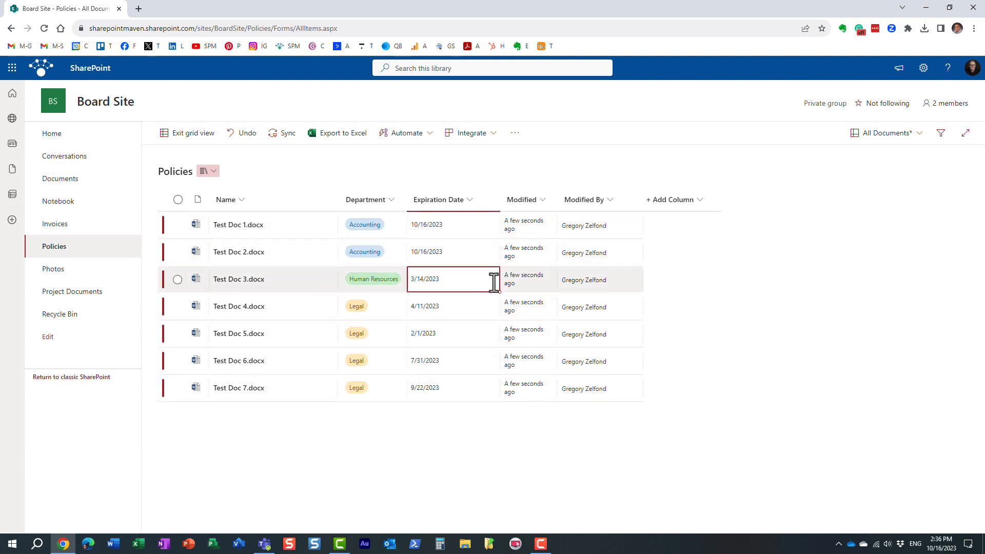
click(450, 279)
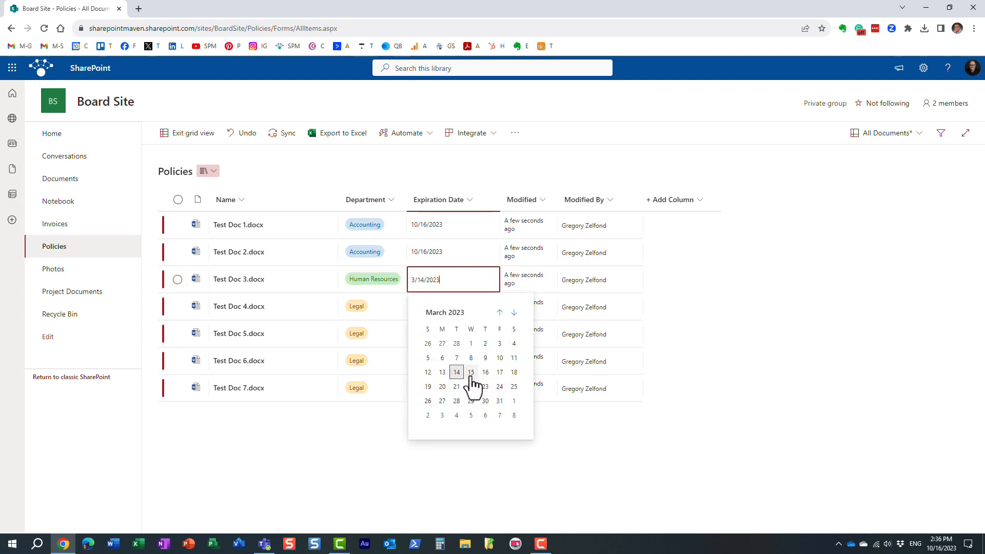
click(471, 372)
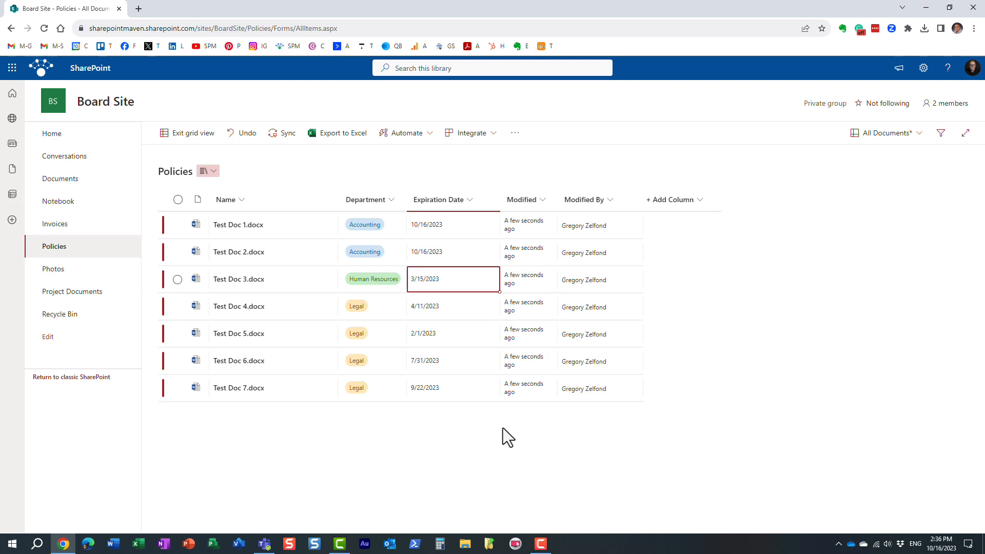
click(452, 306)
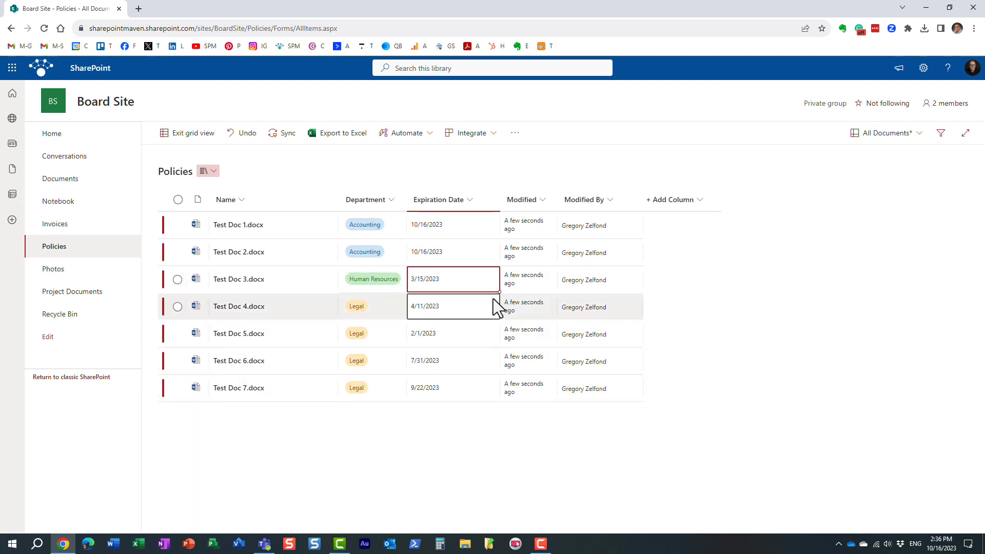
drag(495, 288, 495, 394)
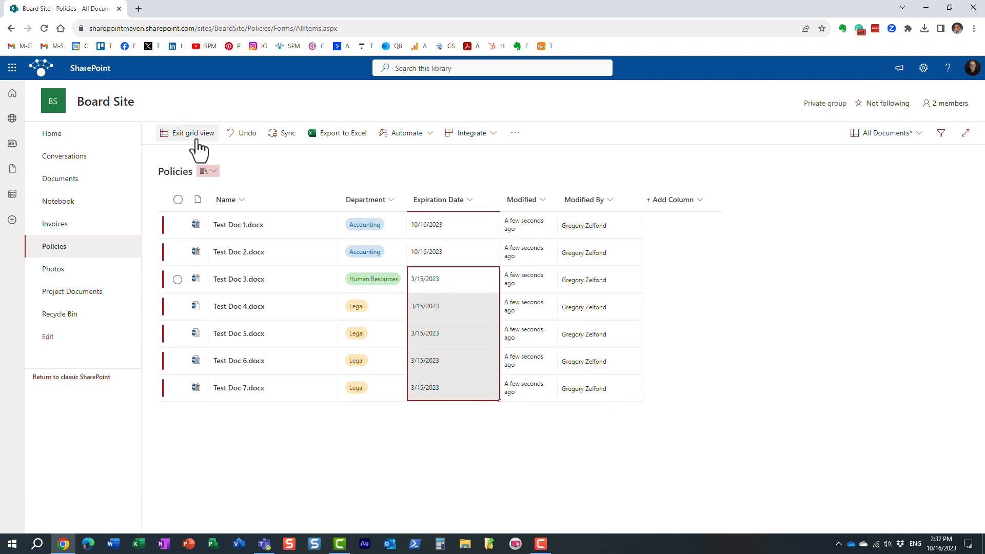
mouse_move(226, 136)
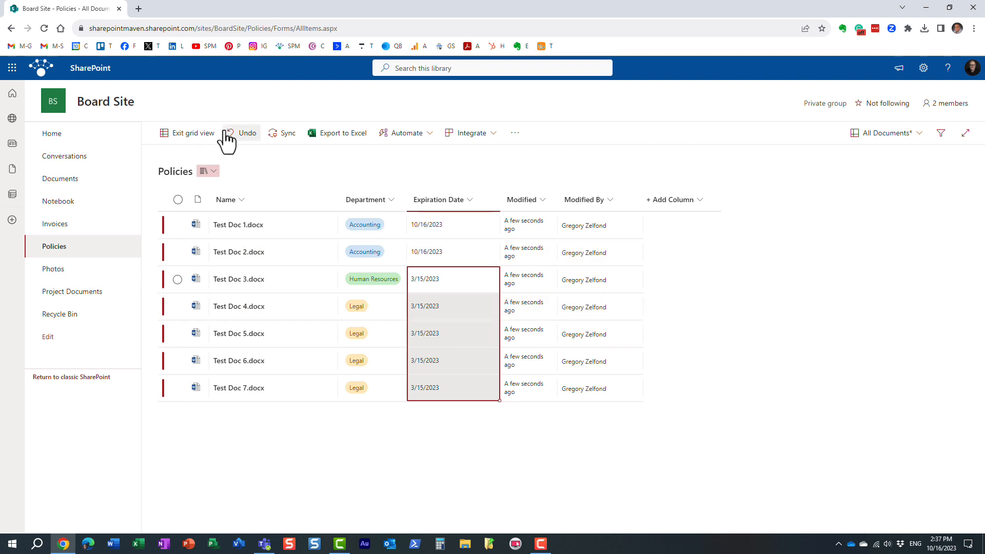
click(187, 132)
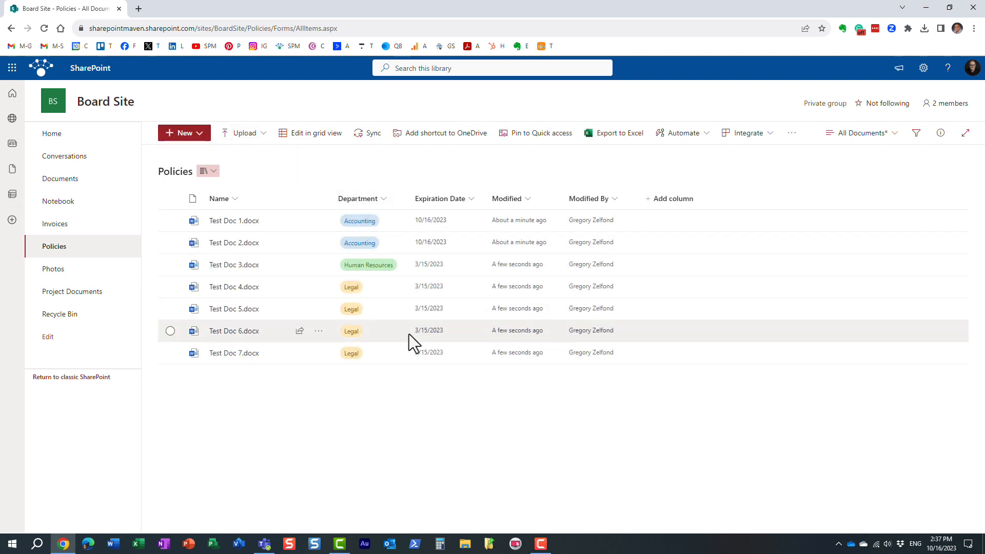
mouse_move(408, 385)
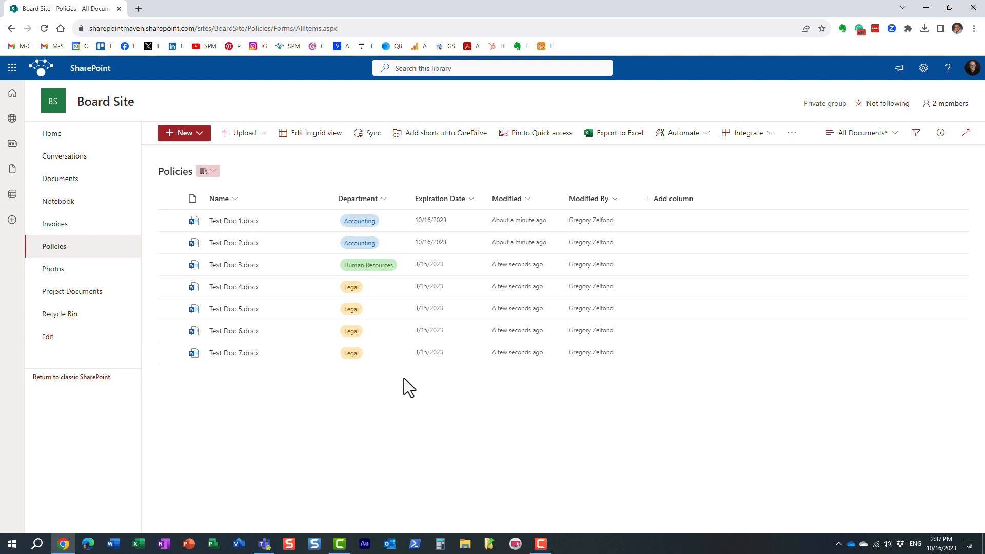